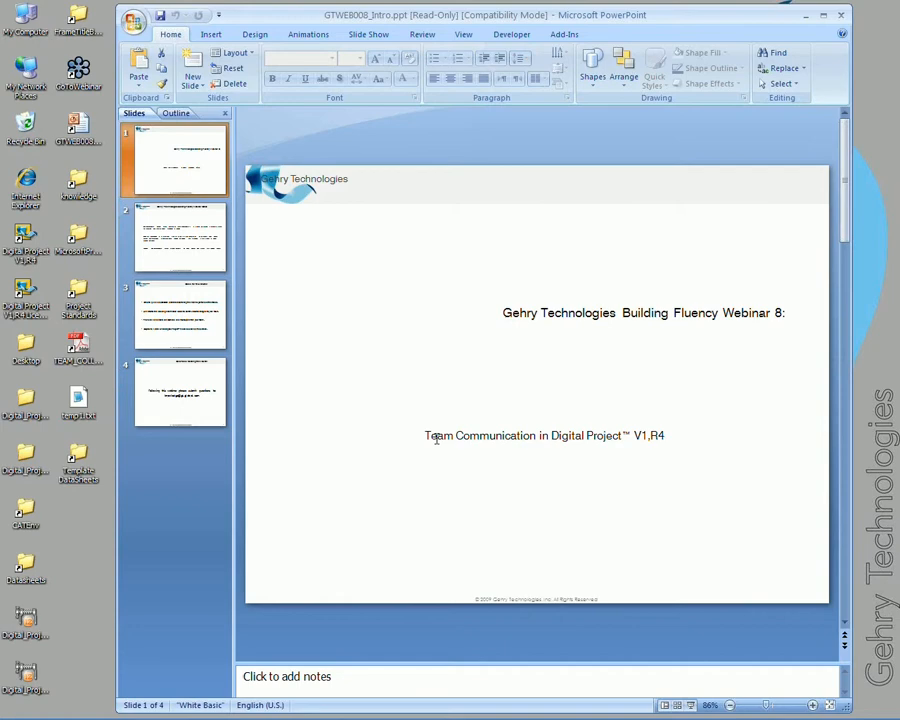
mouse_move(803, 16)
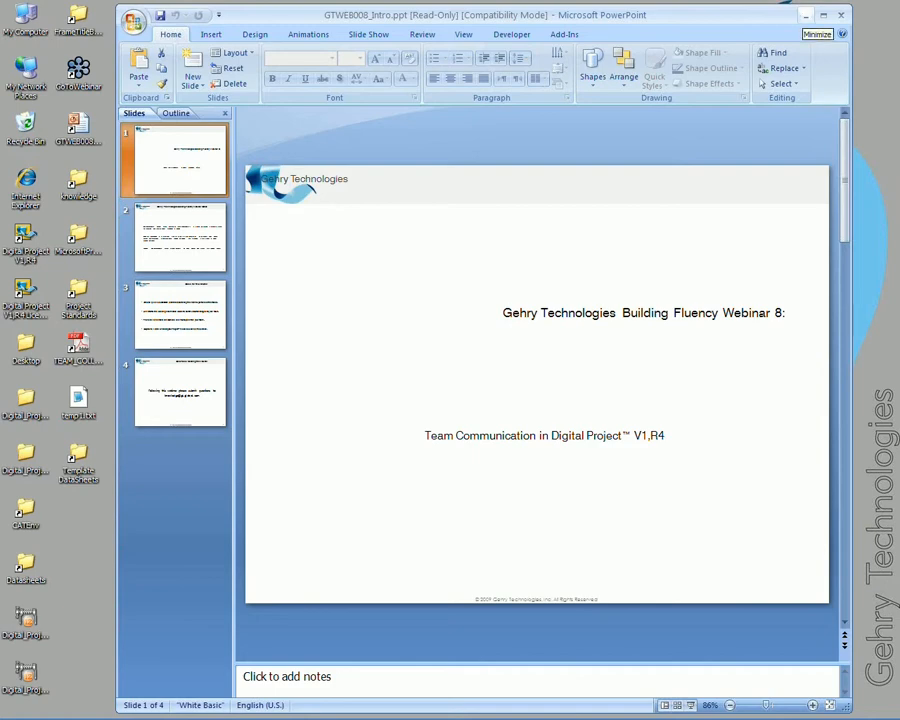
- Minimize the webinar intro presentation to reveal the desktop
click(817, 33)
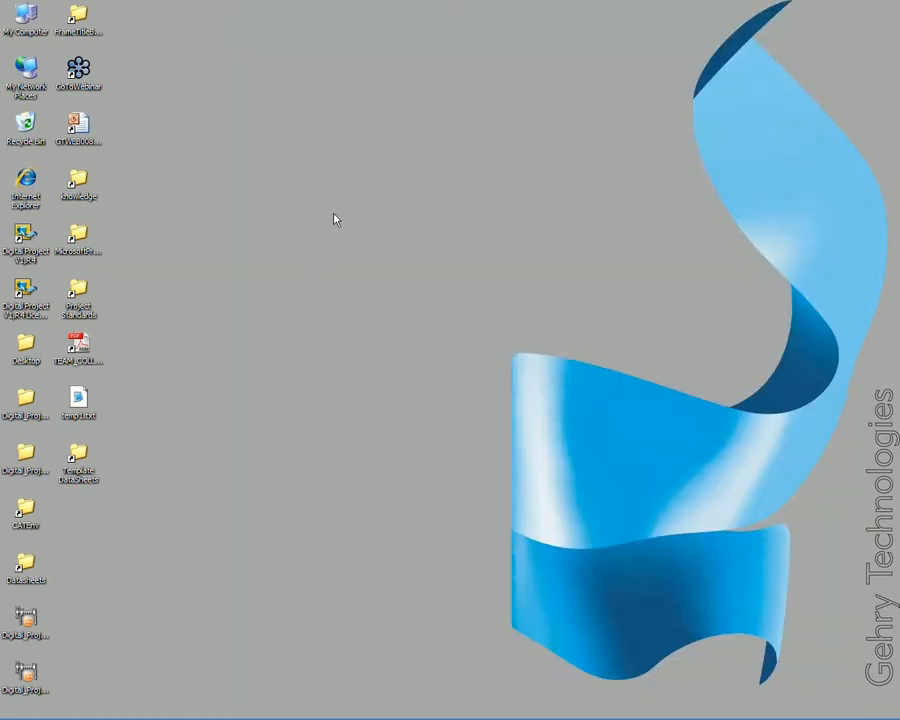
mouse_move(323, 231)
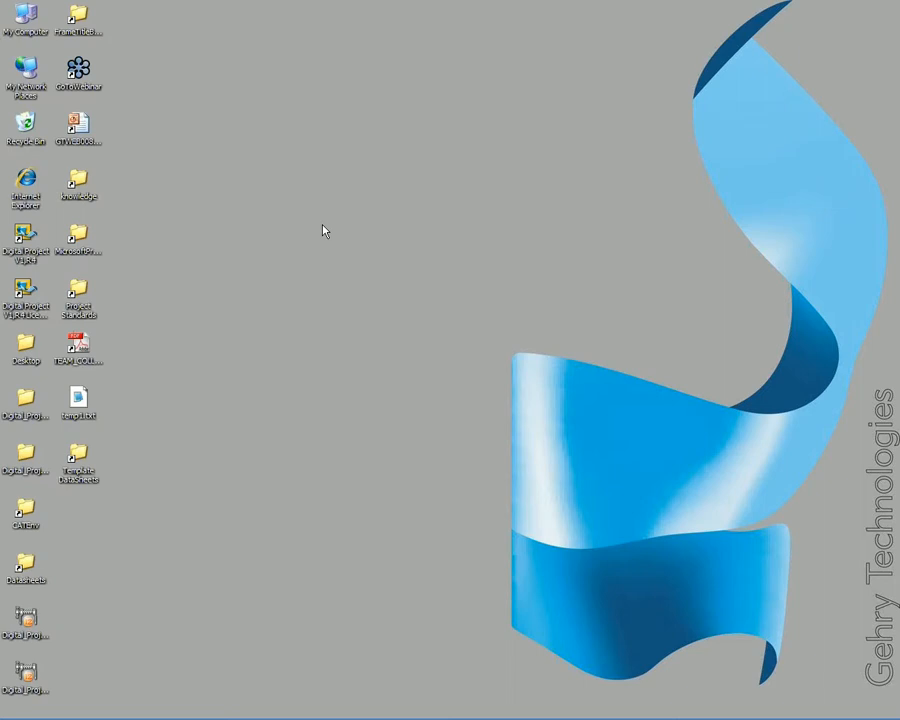
mouse_move(137, 111)
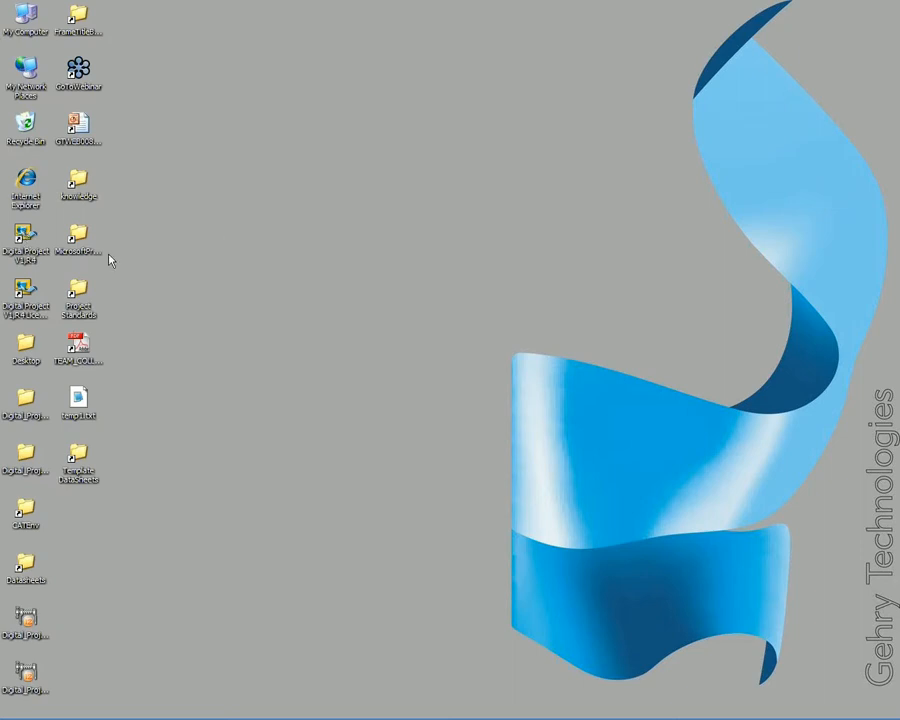
mouse_move(405, 697)
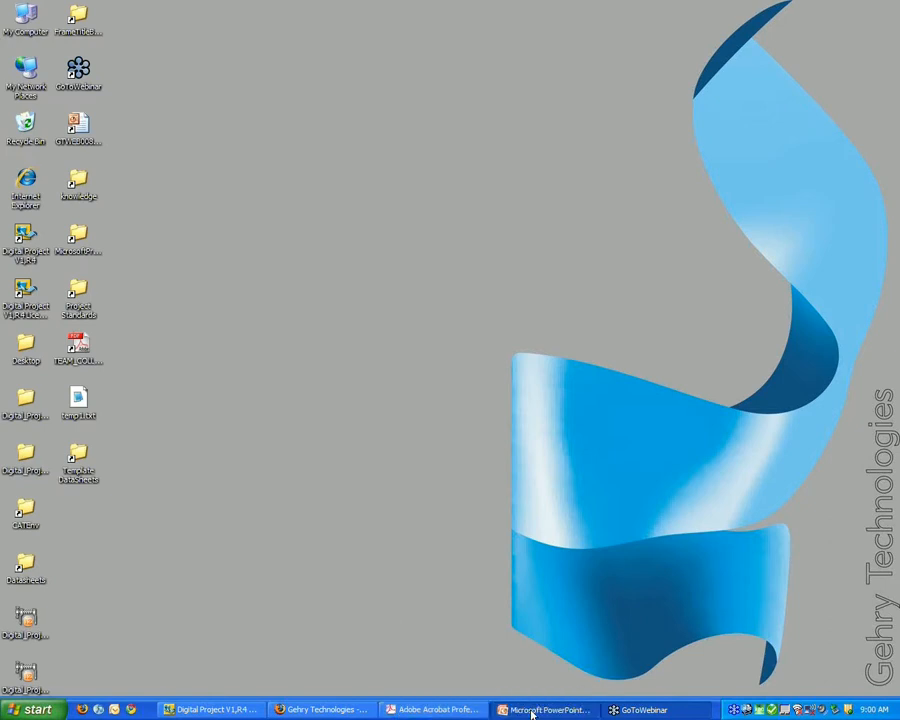
- Restore the intro deck, advance through the goals and questions slides, then minimize it again
click(546, 710)
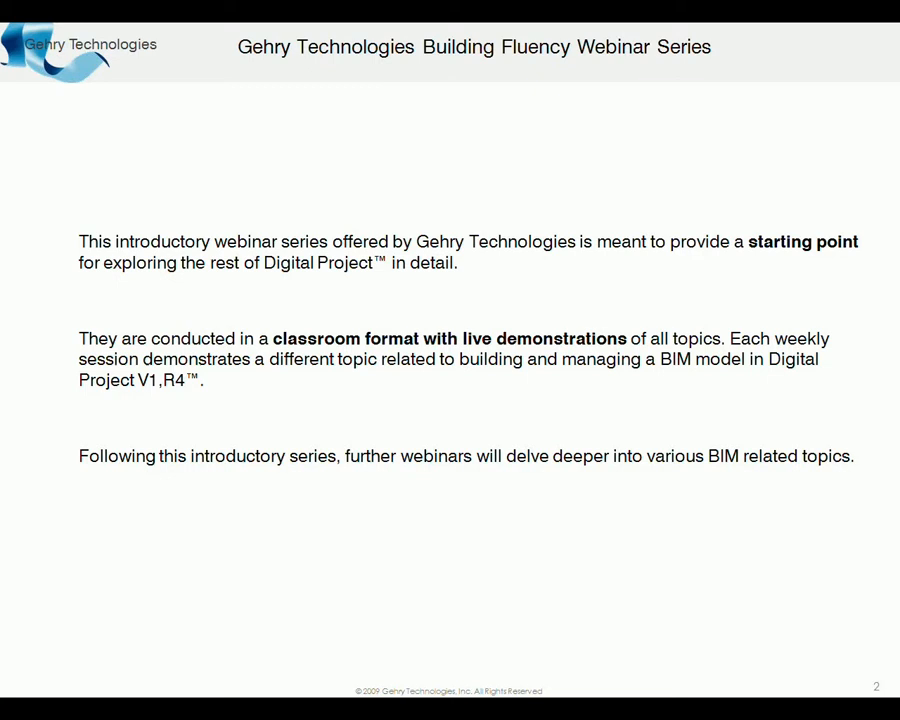
key(Right)
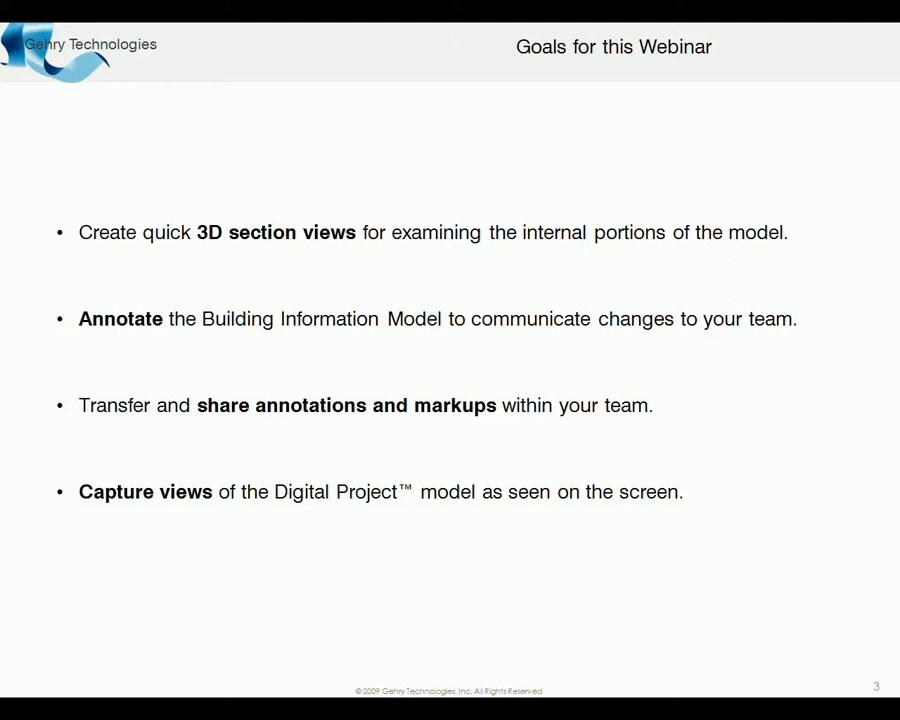
key(Right)
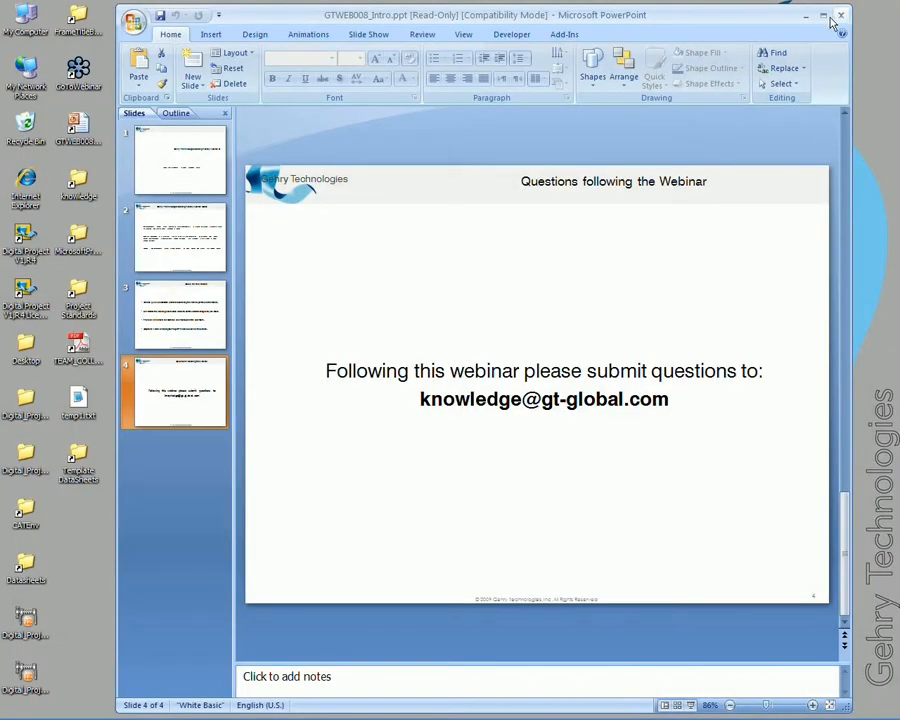
click(841, 15)
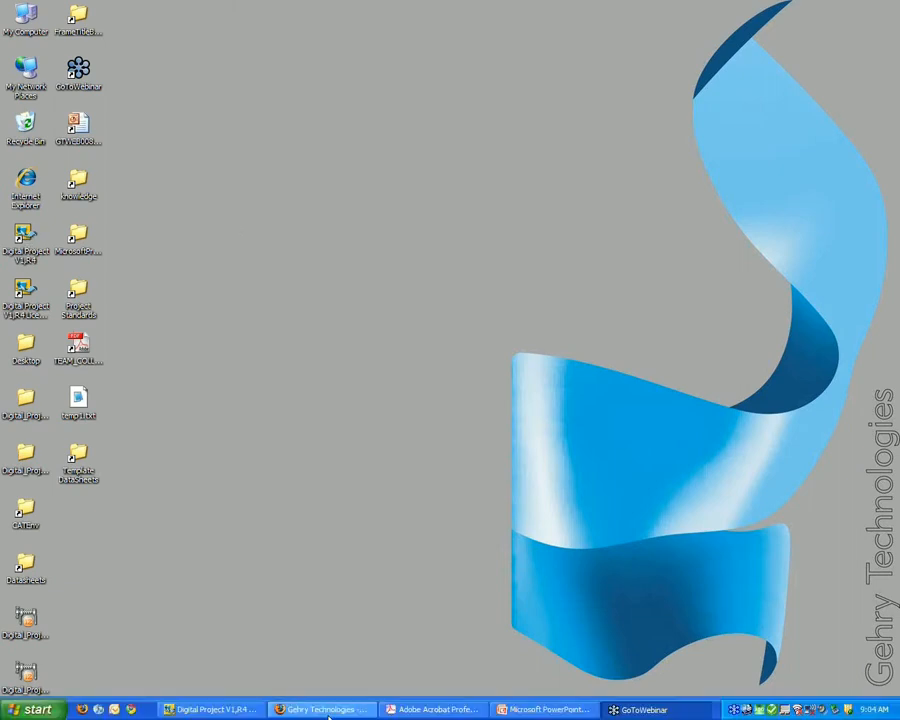
click(210, 710)
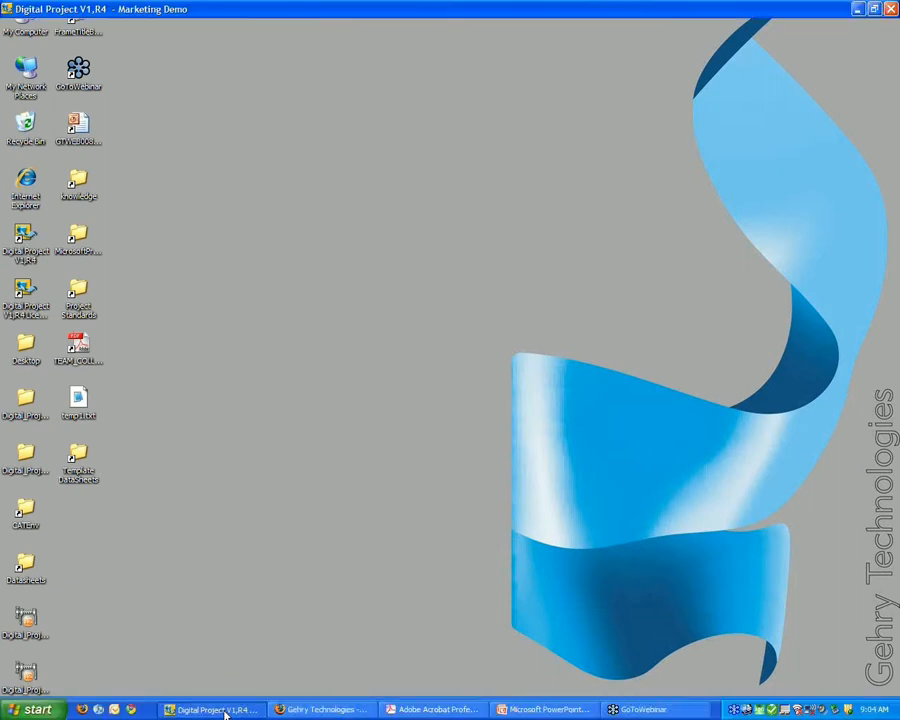
click(207, 709)
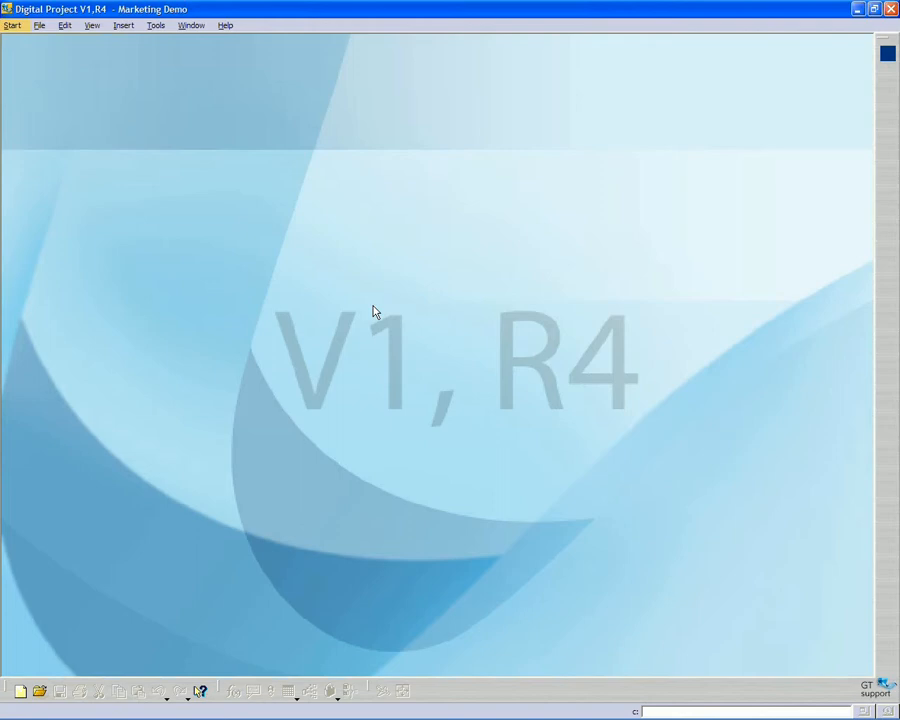
mouse_move(451, 343)
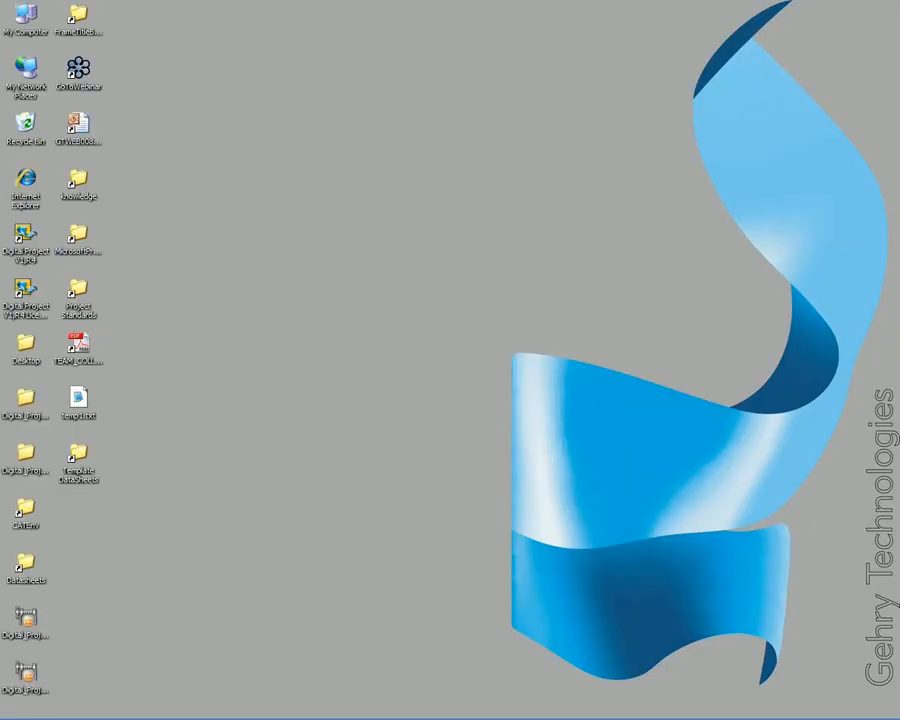
double_click(26, 245)
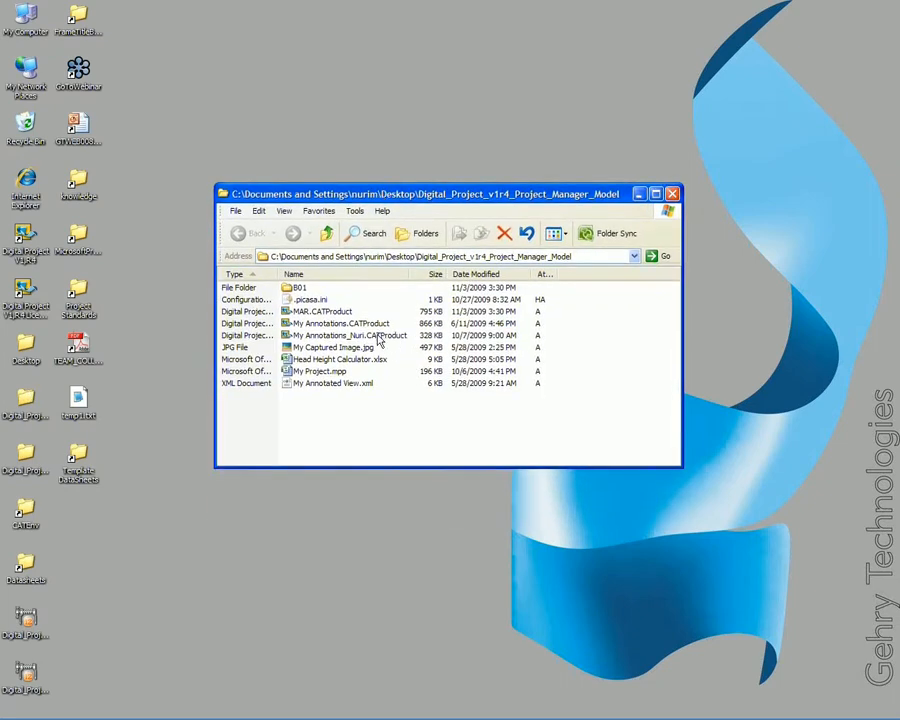
- Highlight My Annotations_Nuri.CATProduct in the model folder, then return to Digital Project
click(345, 335)
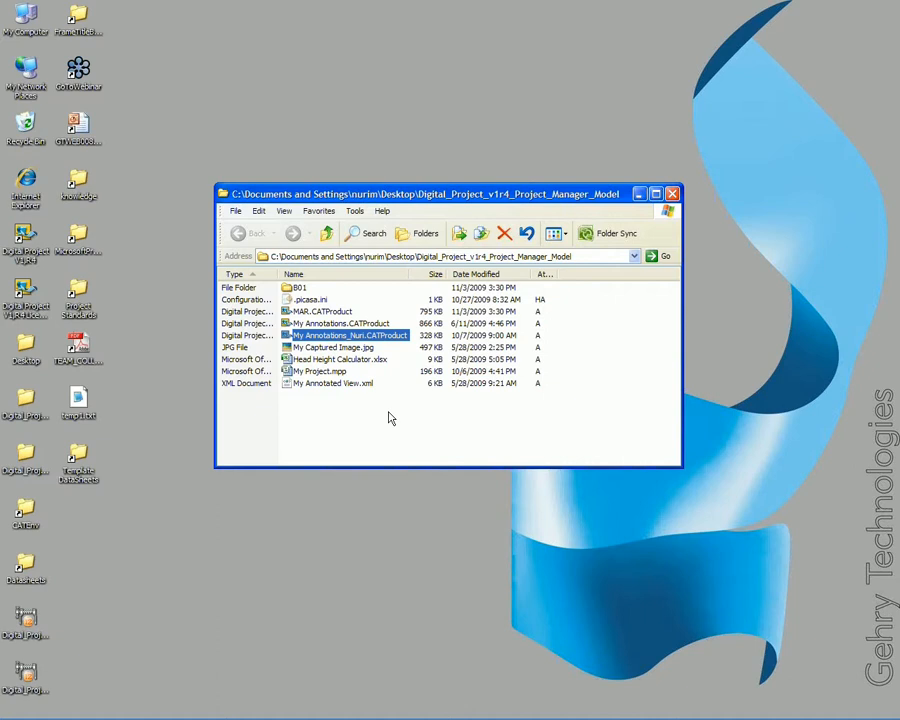
drag(450, 193, 450, 173)
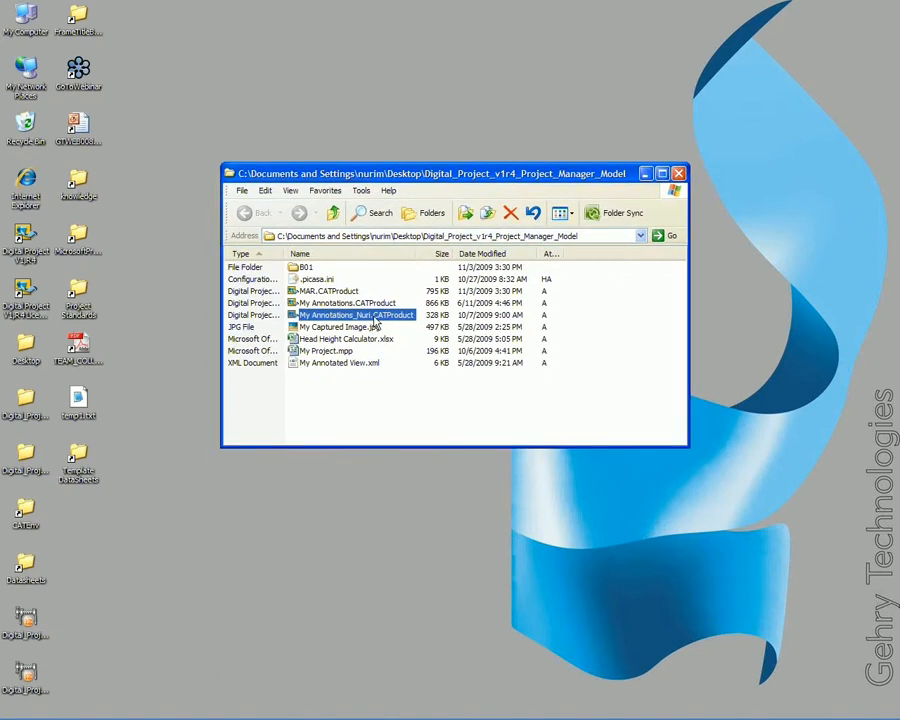
mouse_move(360, 327)
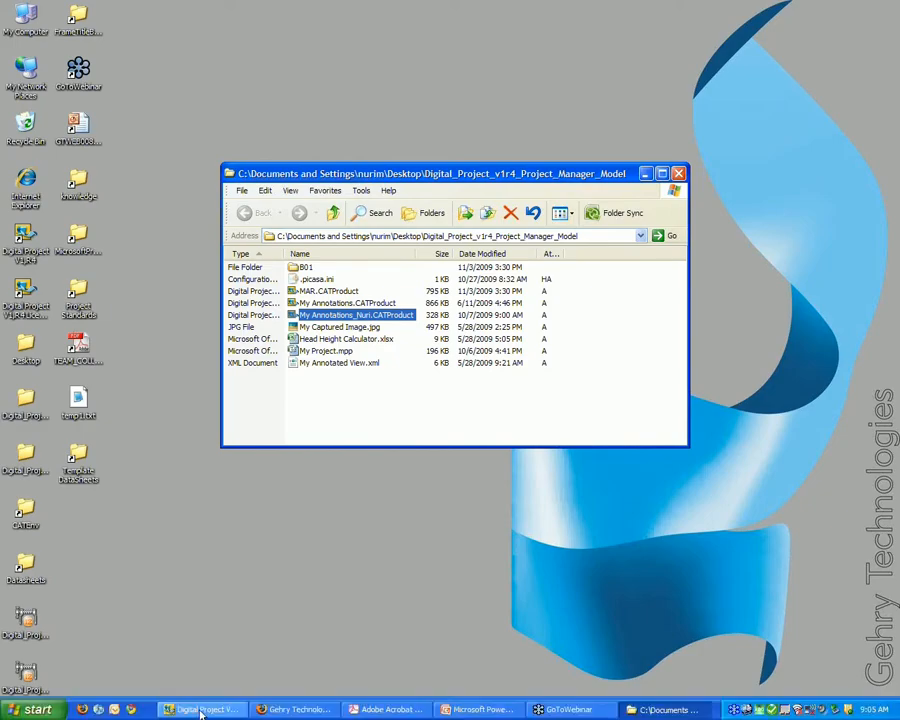
click(200, 709)
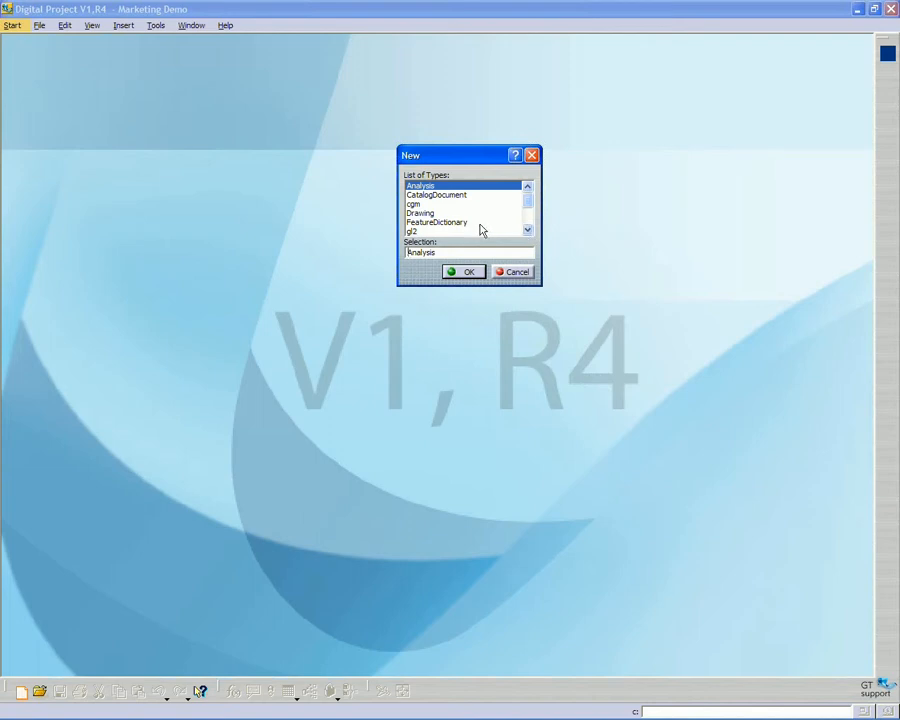
- Create a new Product document with part number My Annotations_Nuri
click(528, 231)
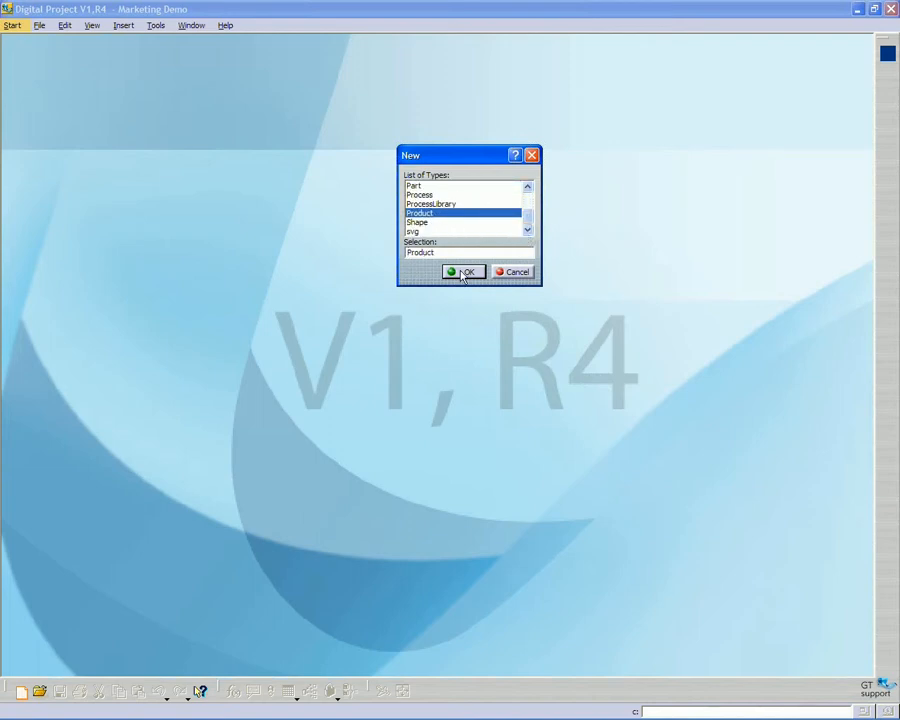
click(462, 271)
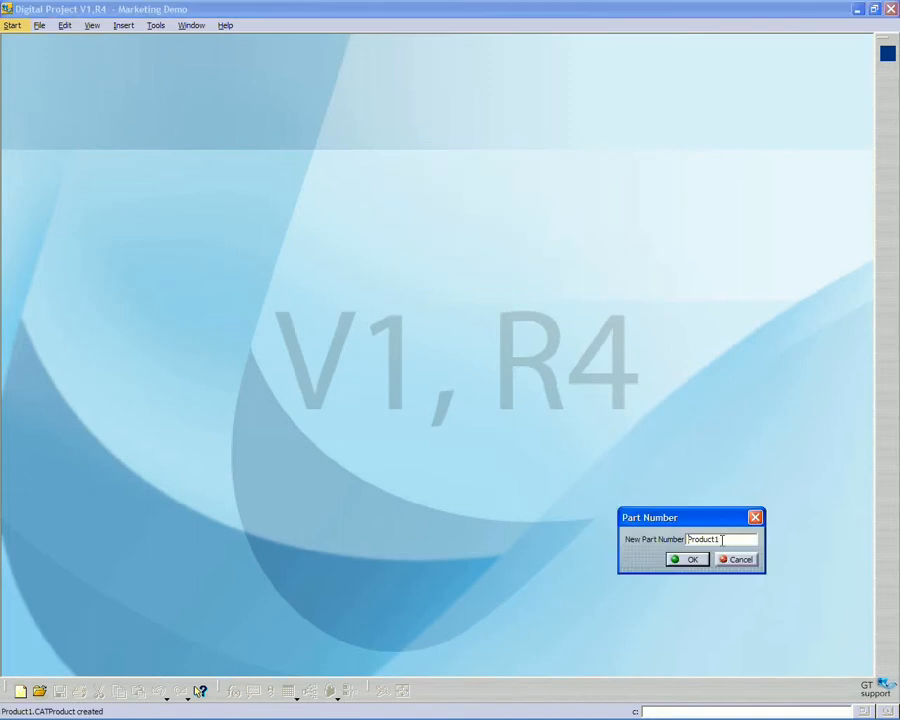
text(My Annotations)
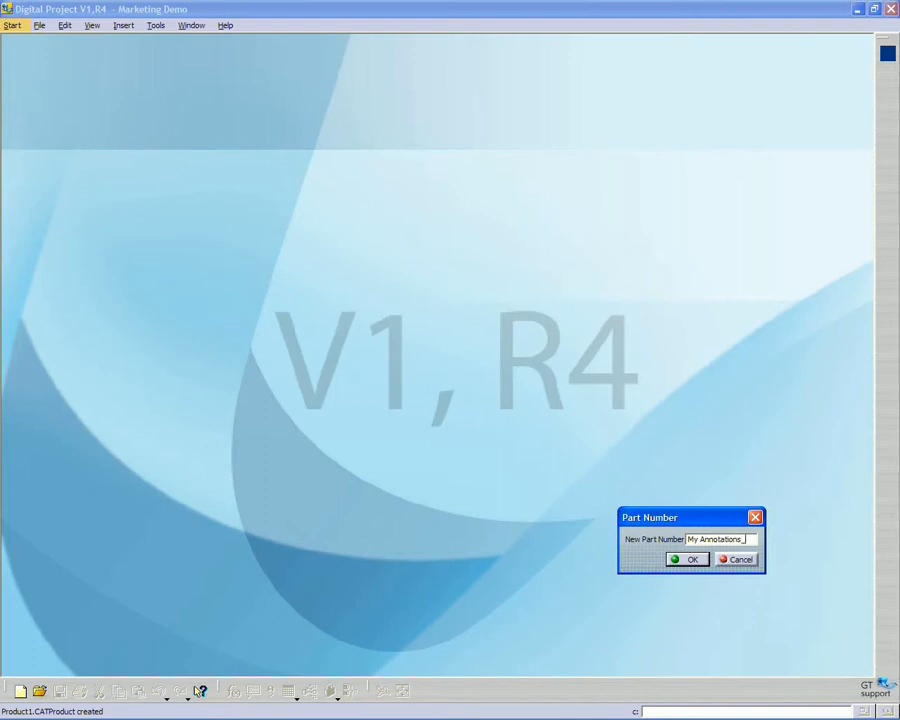
text(_Nuri)
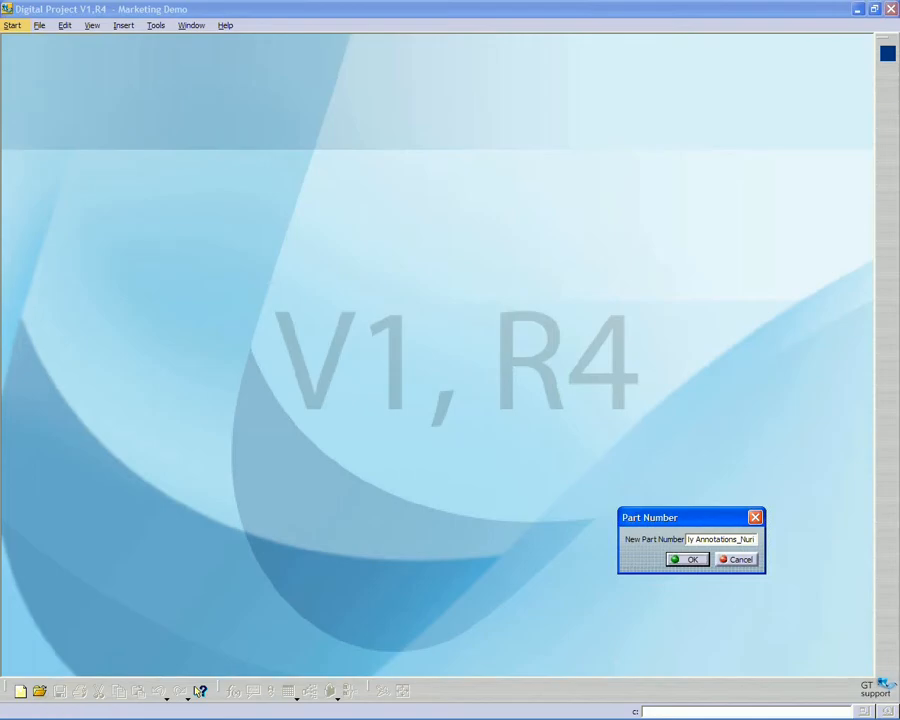
click(690, 559)
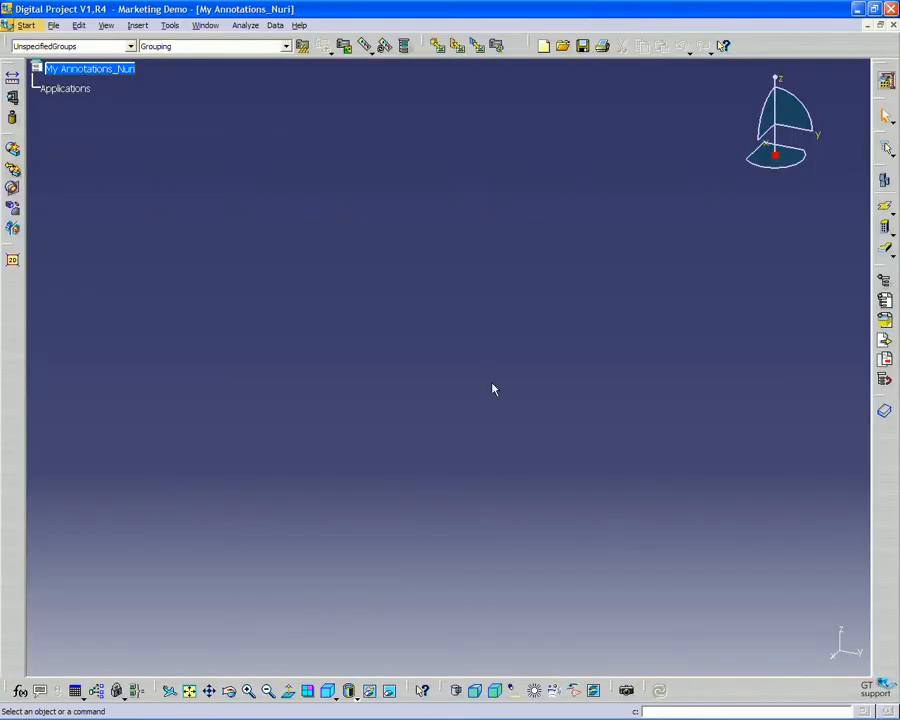
- Activate the empty My Annotations_Nuri product ready for a component insert
click(89, 68)
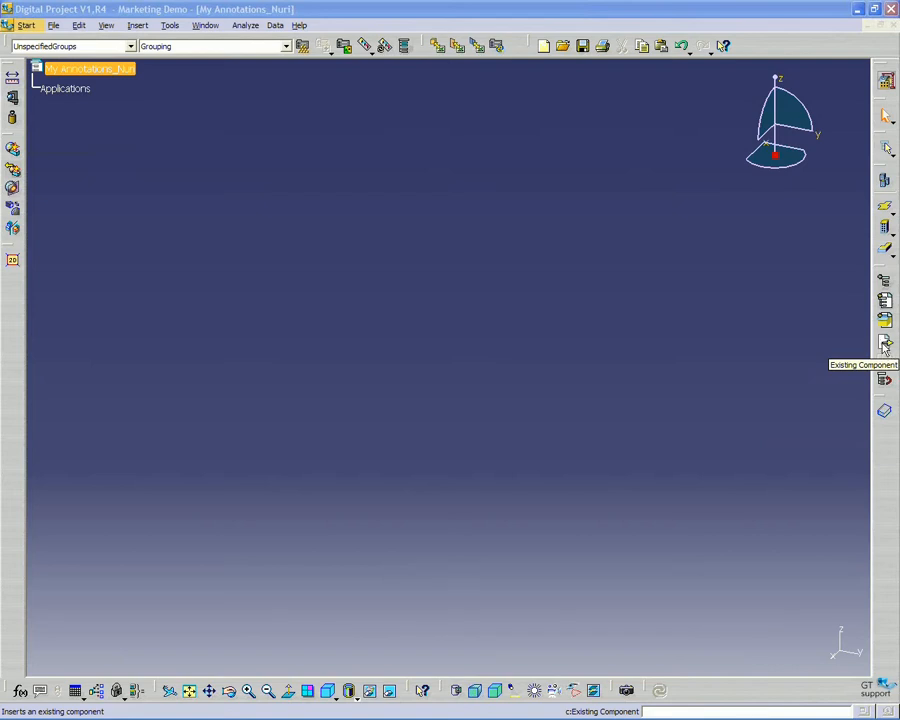
- Insert MAR.CATProduct into My Annotations_Nuri as an existing component
click(884, 342)
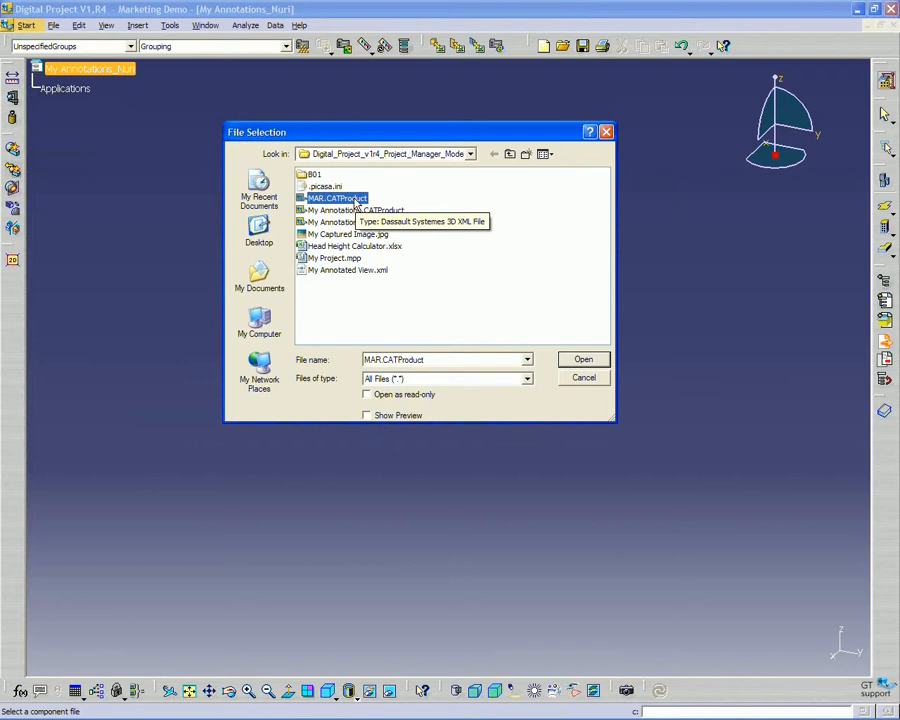
mouse_move(357, 205)
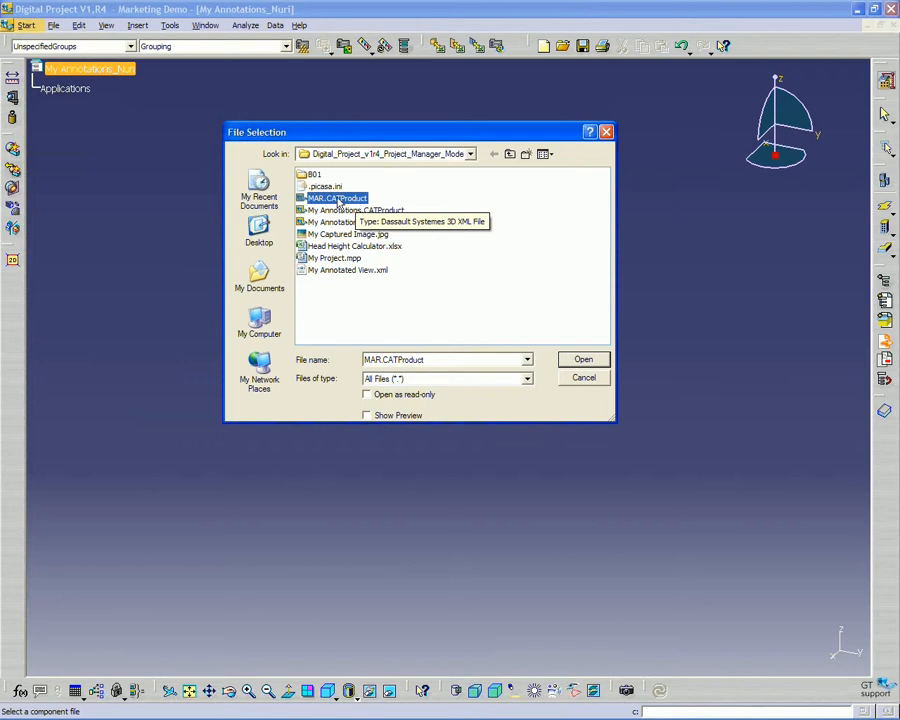
mouse_move(340, 203)
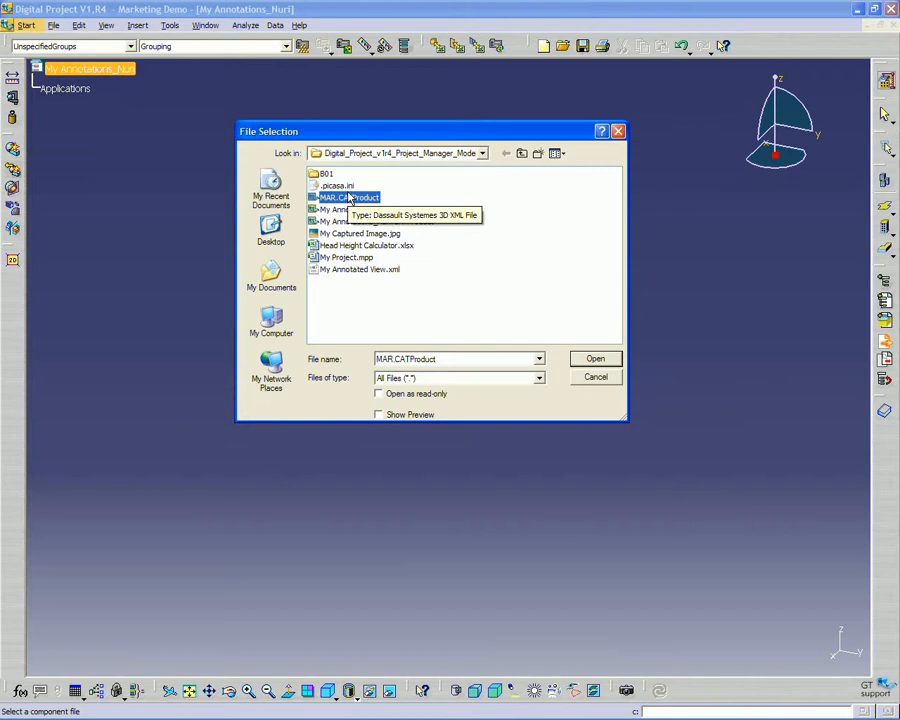
mouse_move(122, 89)
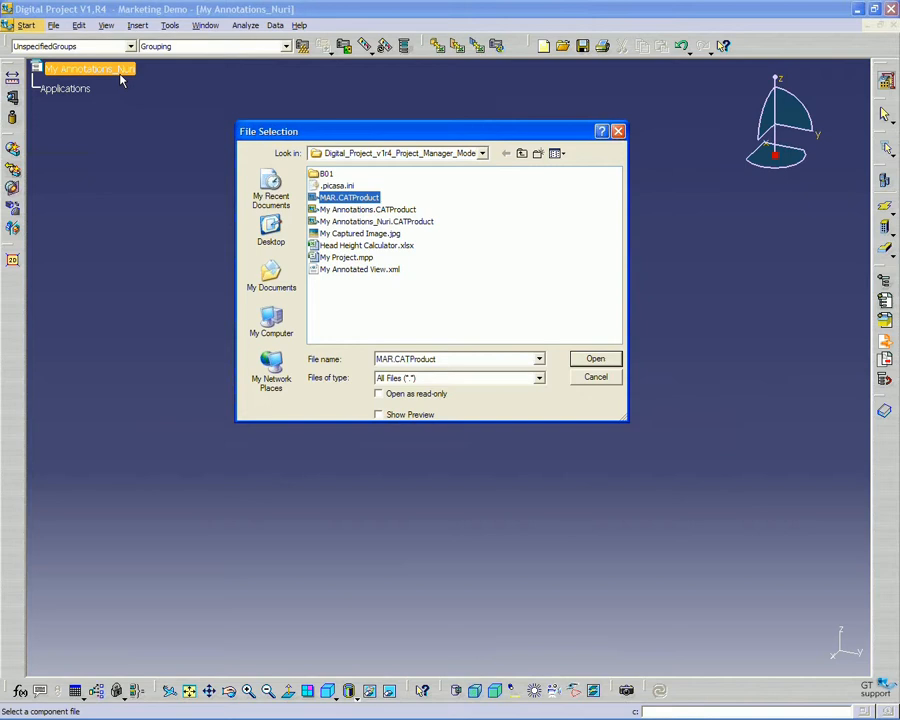
mouse_move(350, 197)
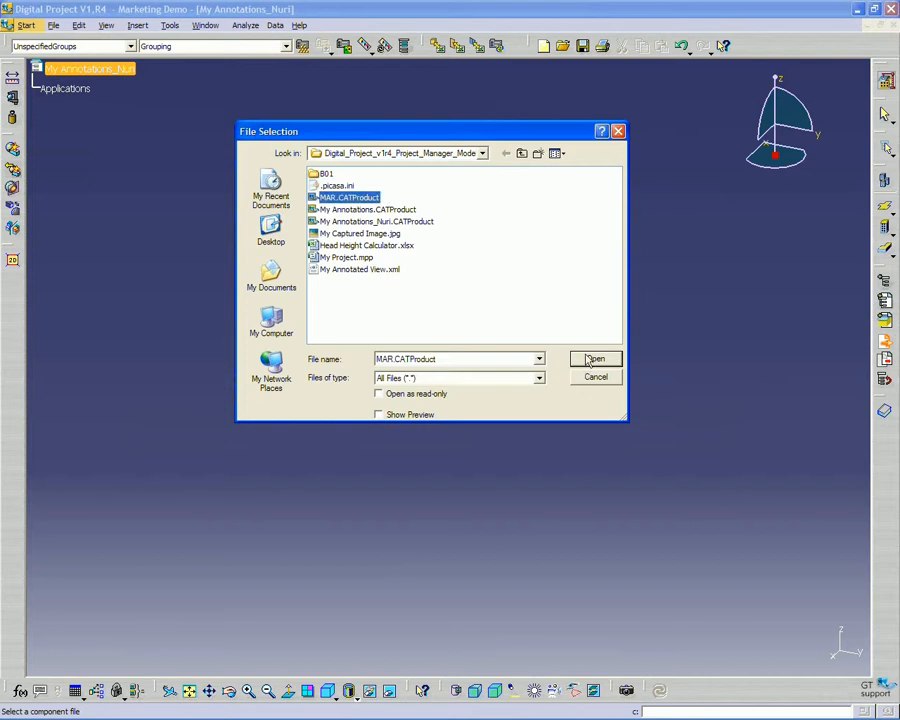
click(595, 358)
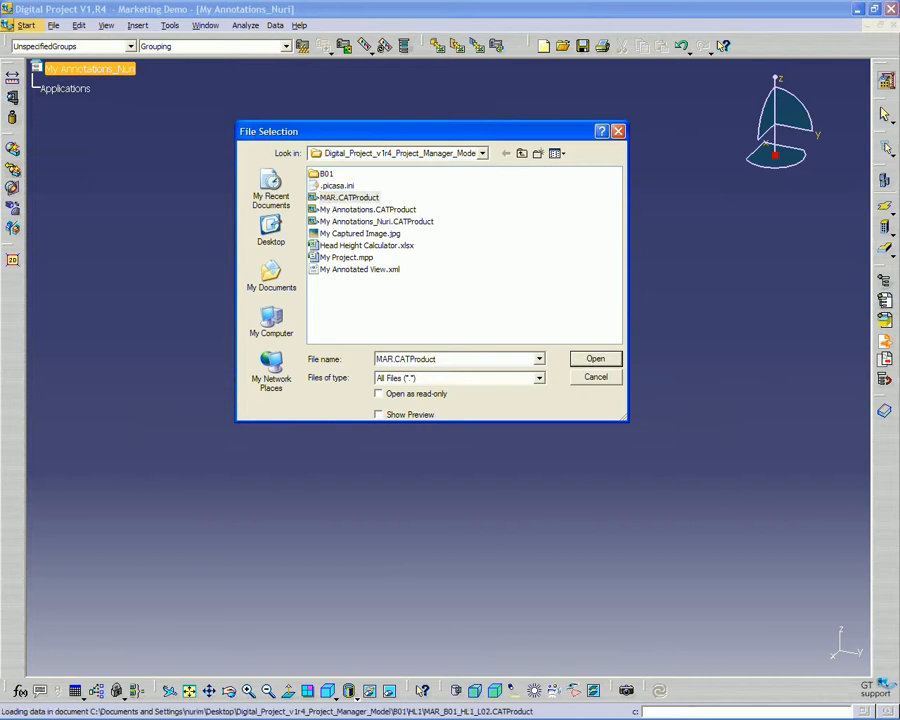
click(595, 358)
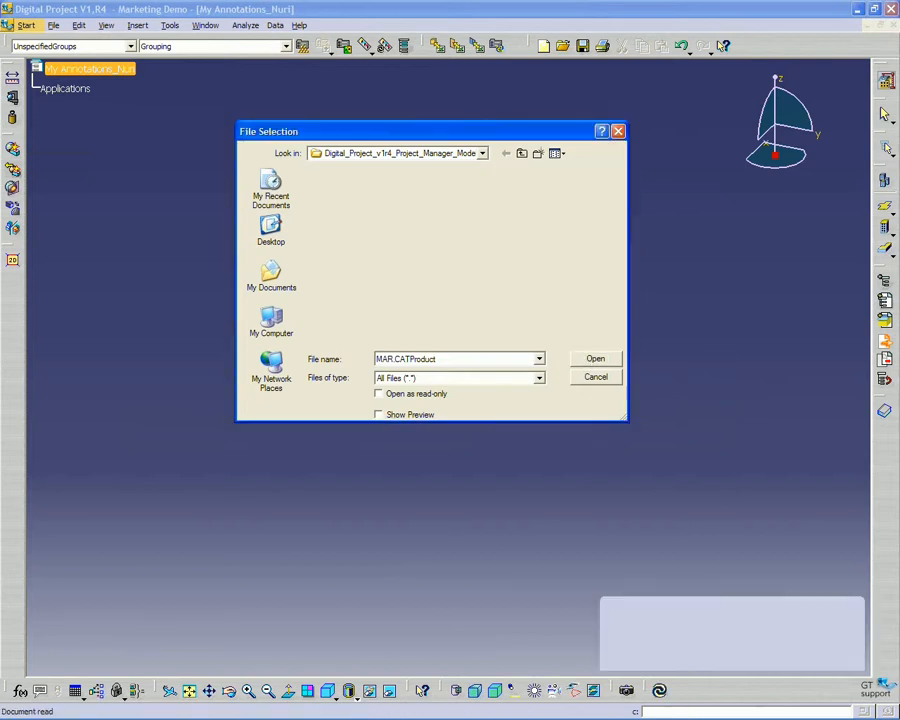
- Let MAR (MAR.1) finish loading in the tree and zoom in on the tower with its level annotations
click(595, 358)
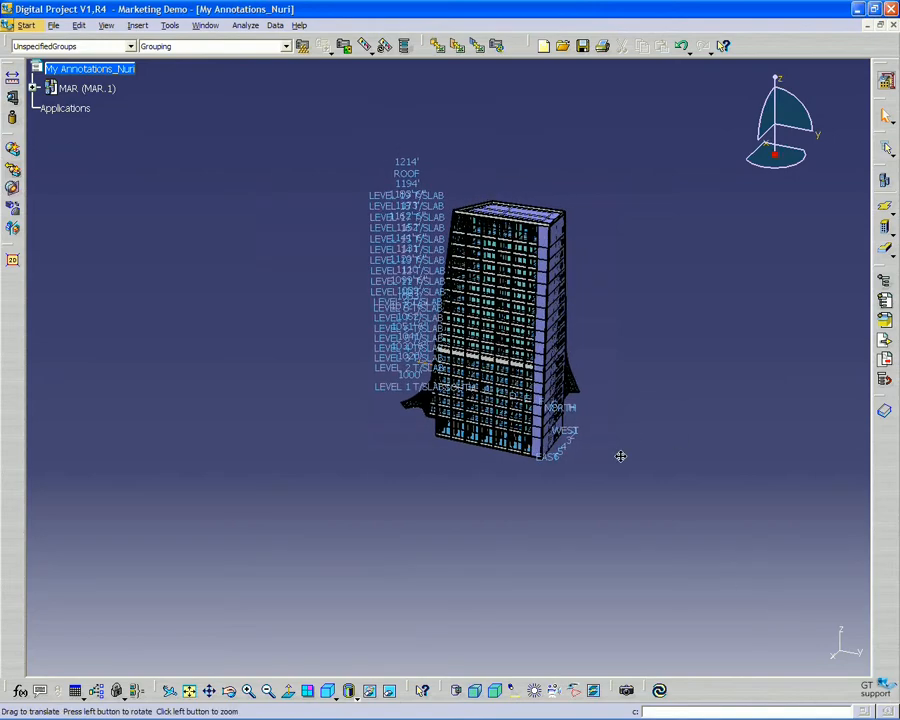
drag(620, 456, 525, 430)
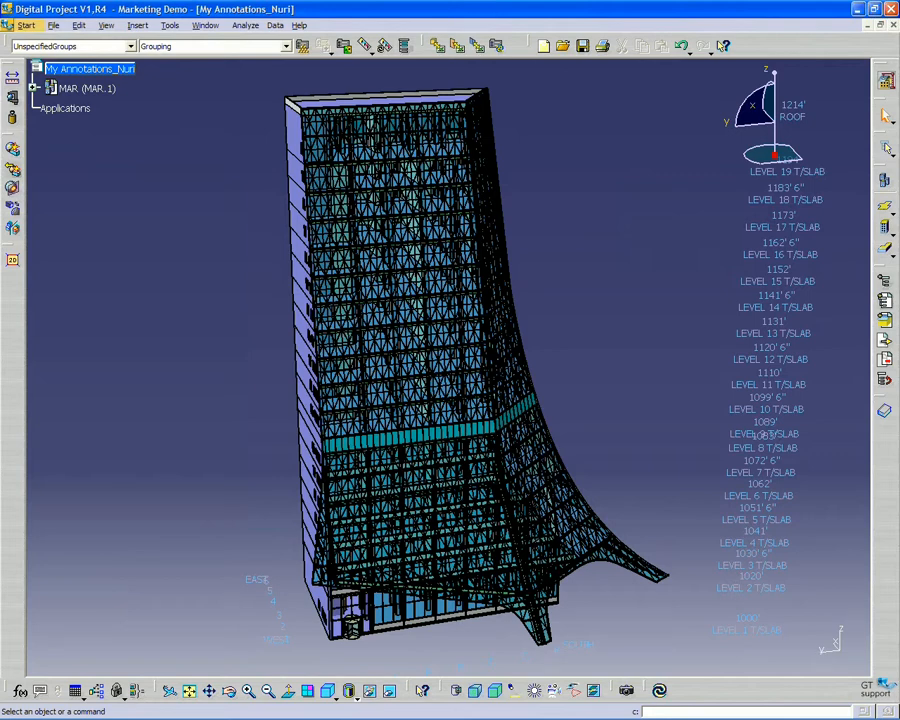
mouse_move(575, 341)
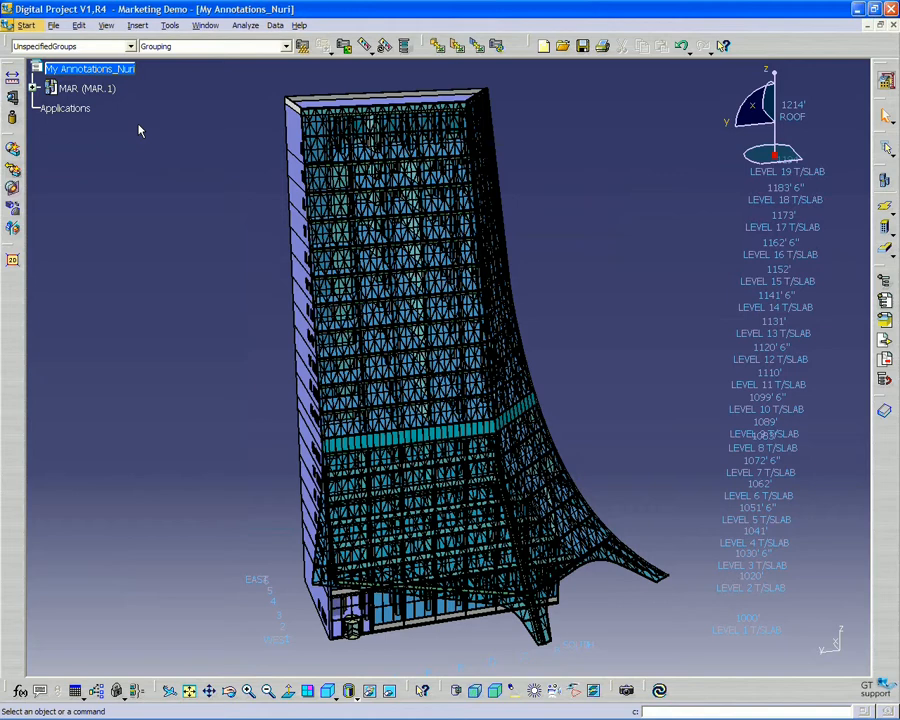
click(87, 88)
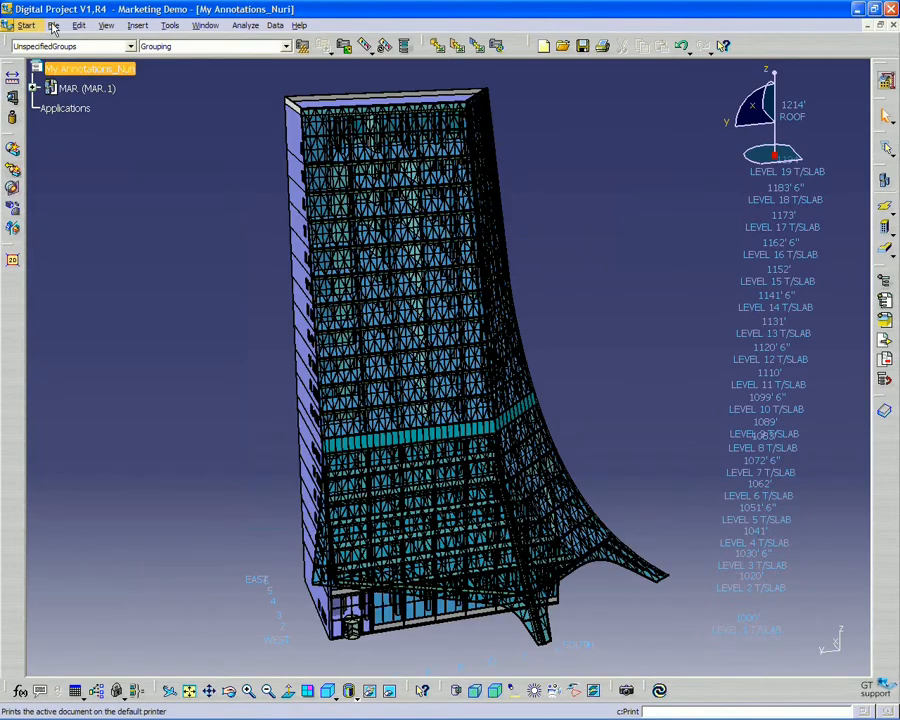
- Bring up the File menu to close the My Annotations_Nuri product
click(54, 25)
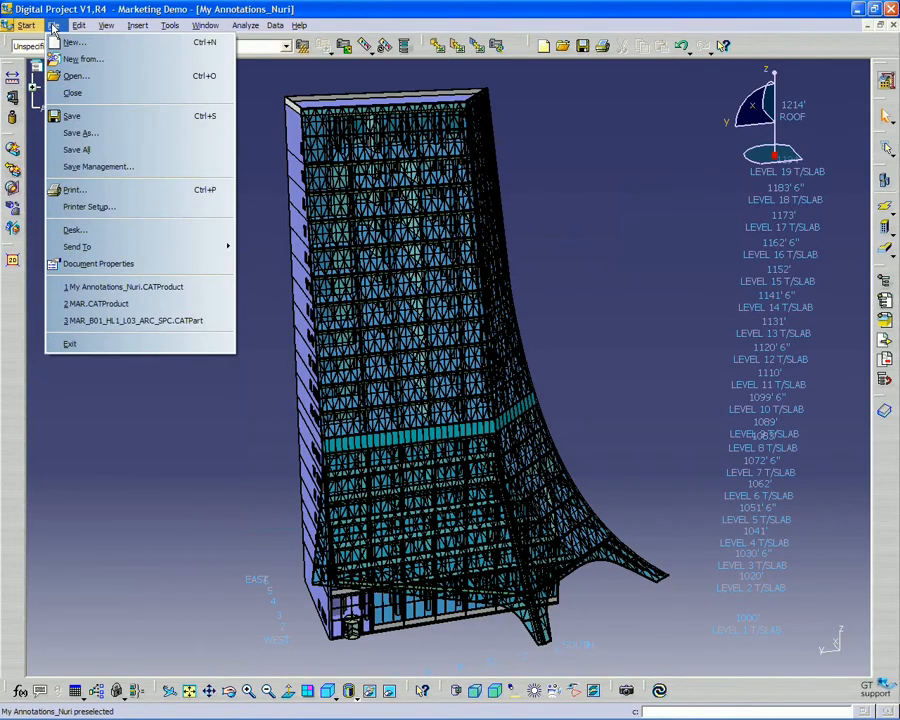
mouse_move(72, 116)
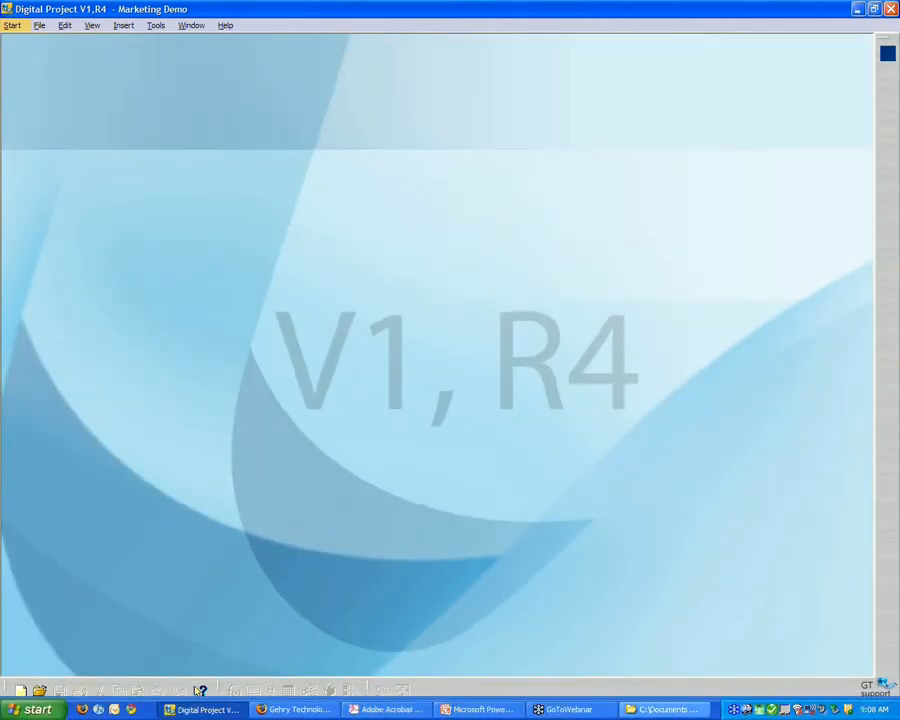
- Launch My Annotations_Nuri.CATProduct from the project model folder in Explorer
click(660, 709)
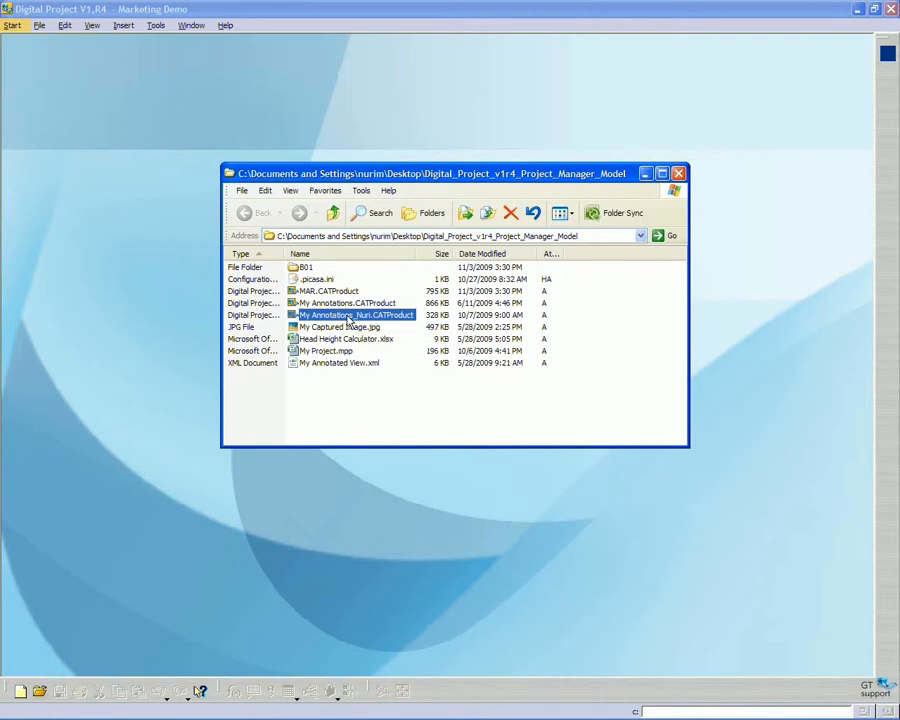
double_click(355, 315)
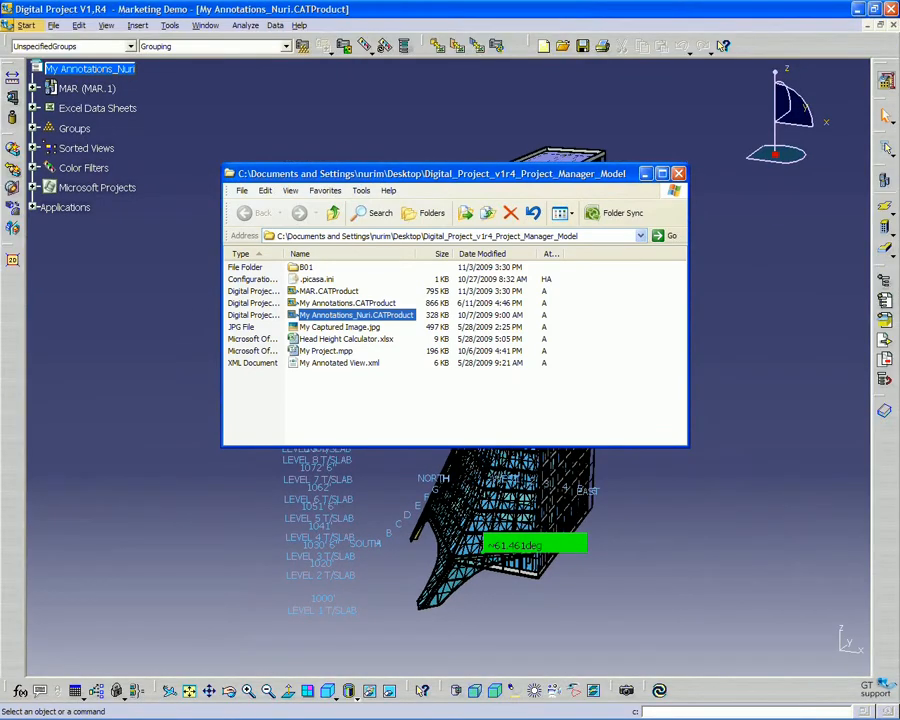
- Bring the reopened product forward and expand Applications to show Measure
click(678, 173)
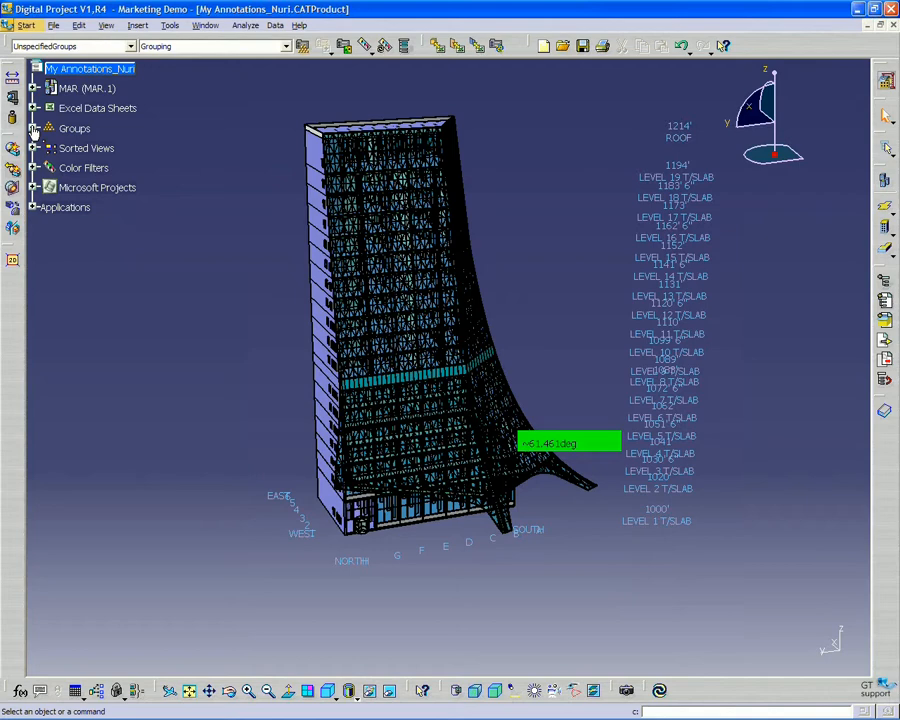
mouse_move(37, 220)
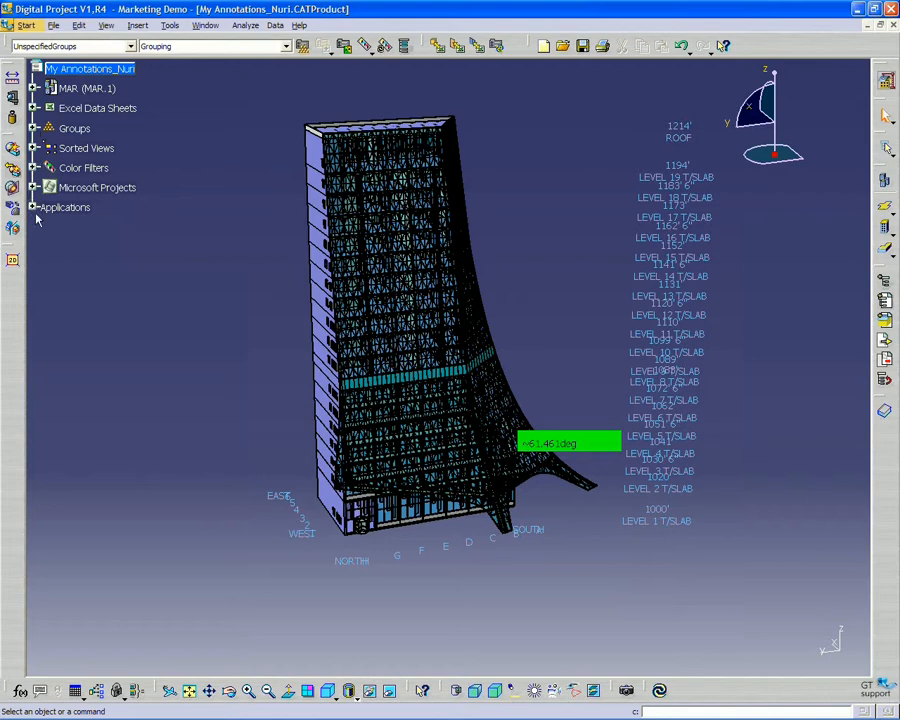
click(35, 207)
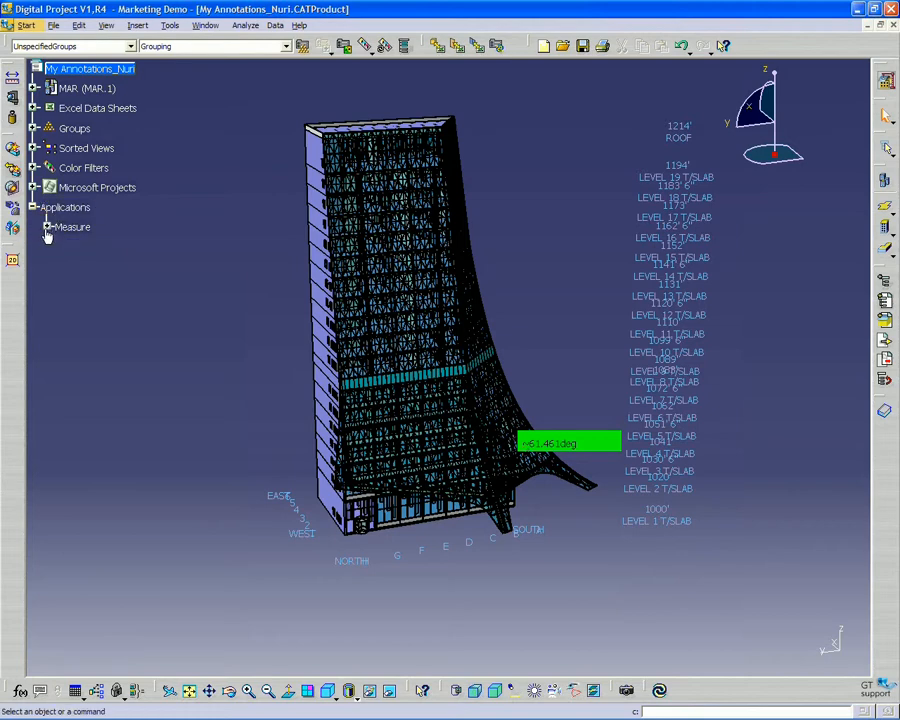
mouse_move(249, 360)
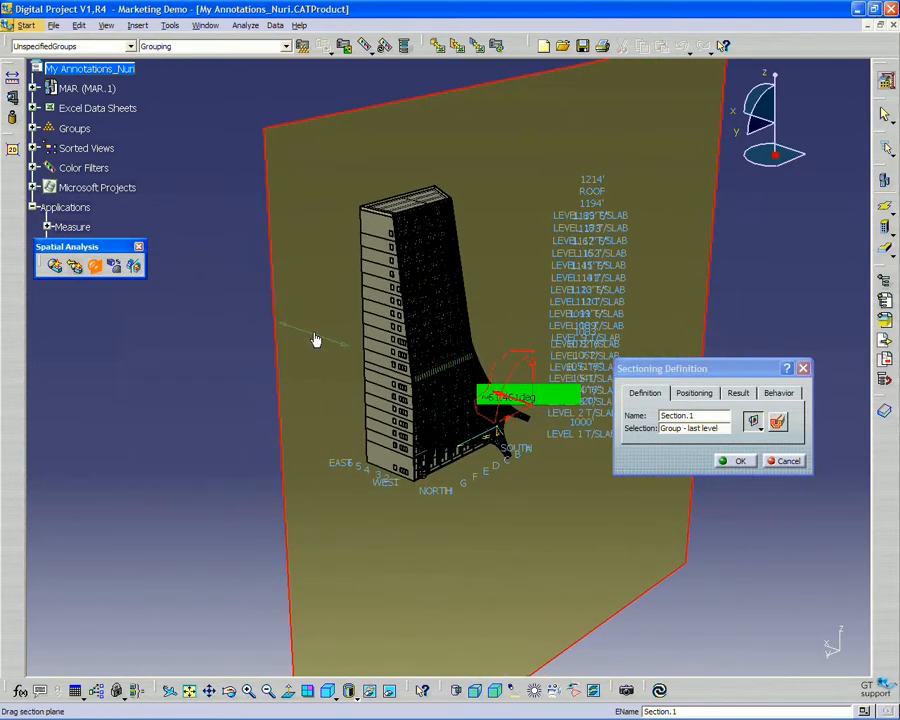
mouse_move(367, 528)
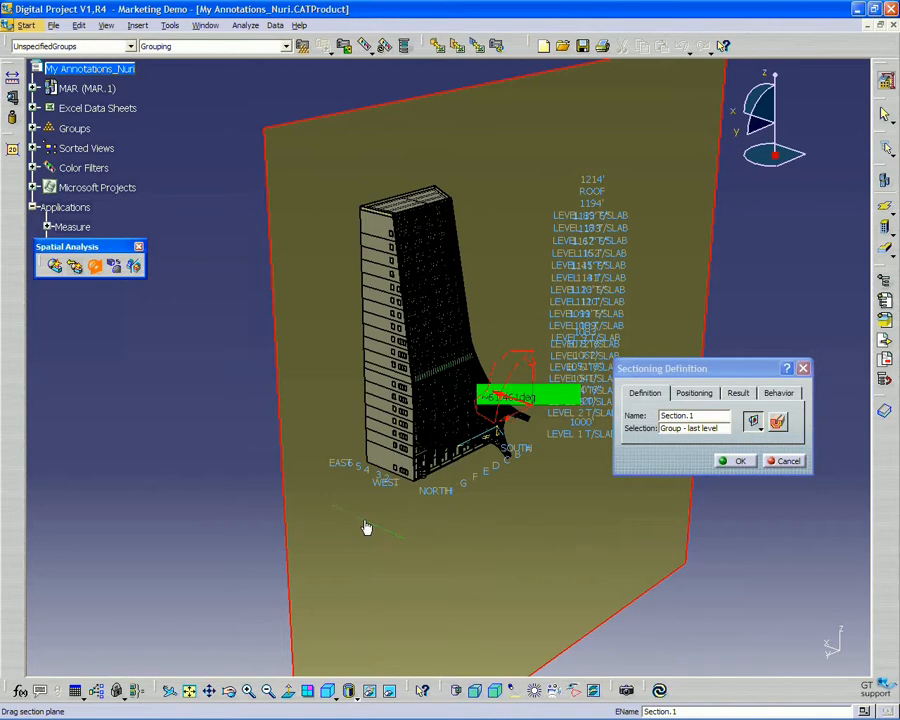
mouse_move(376, 533)
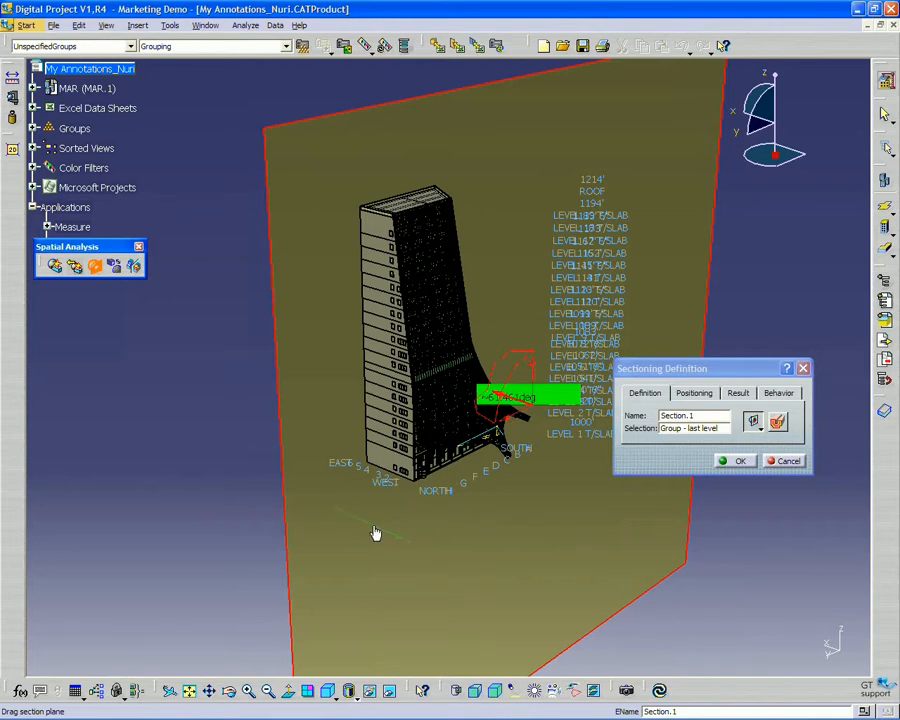